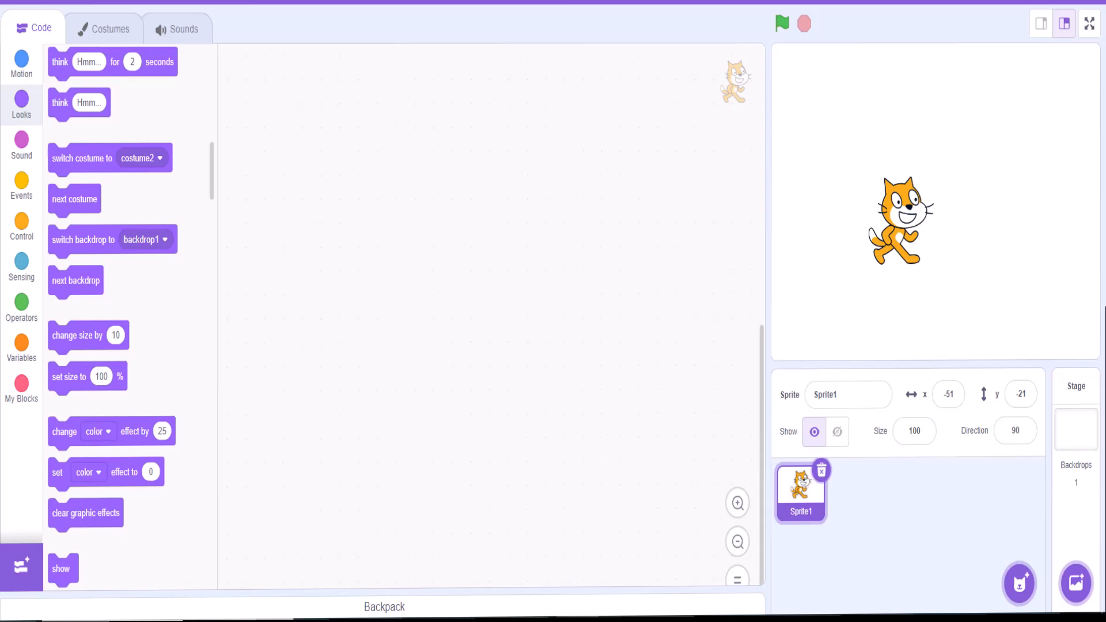
mouse_move(497, 290)
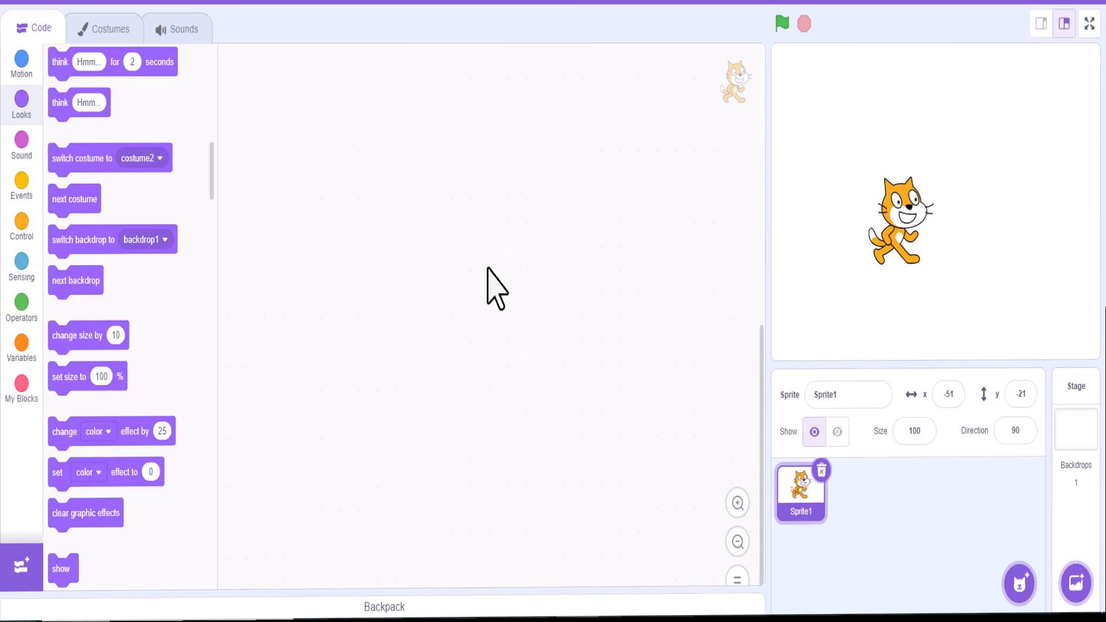
mouse_move(485, 279)
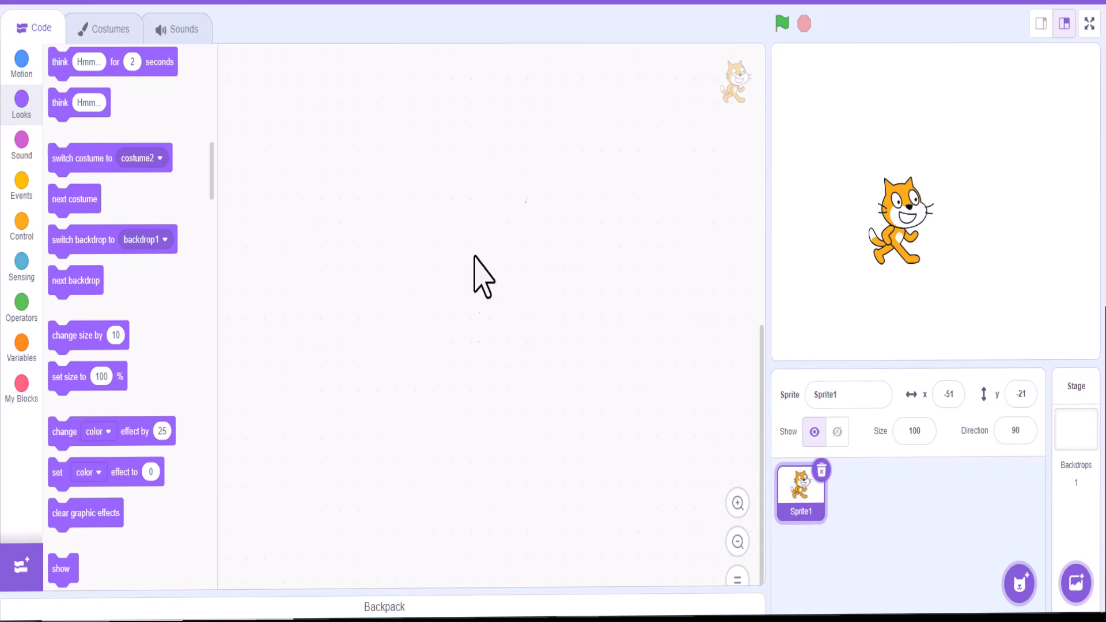
mouse_move(515, 342)
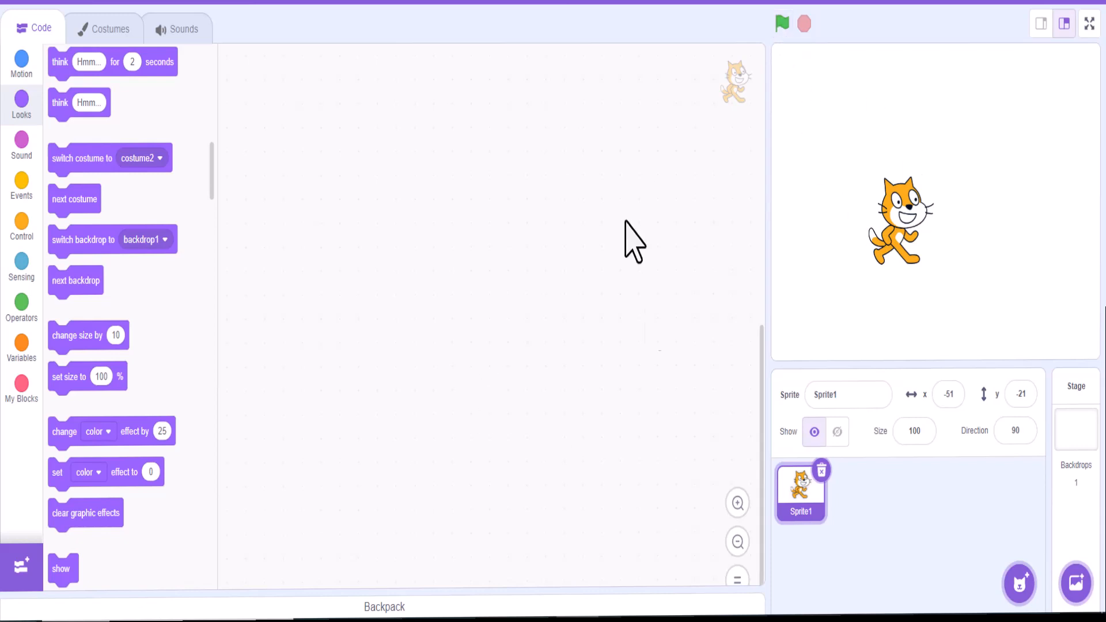
mouse_move(395, 416)
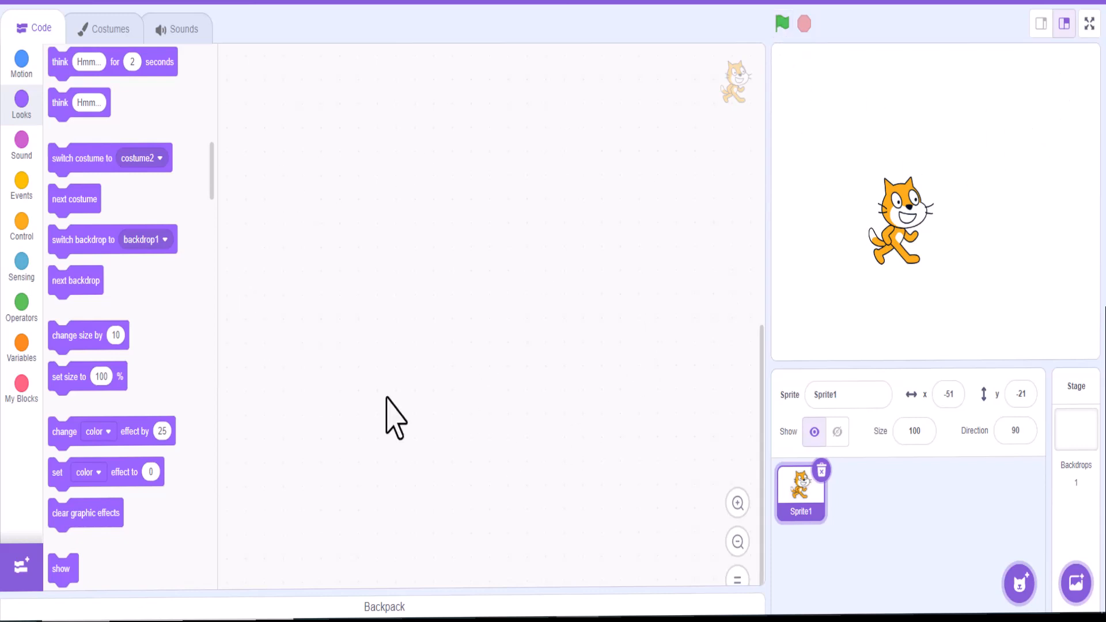
mouse_move(1090, 25)
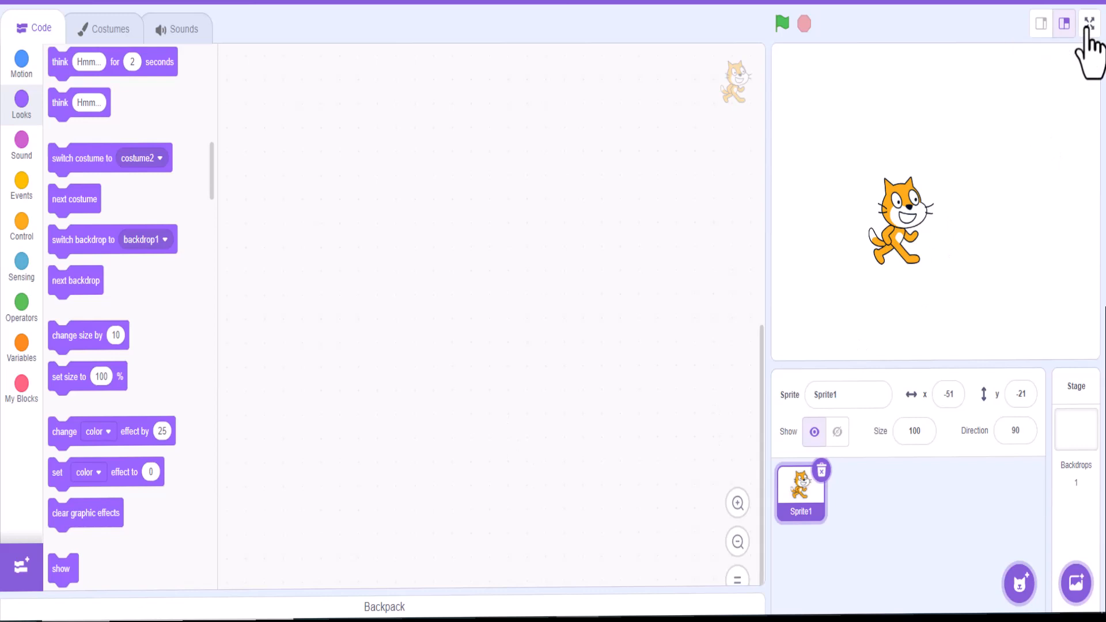
Add a 'when green flag clicked' block to the cat's script and move the cat lower right
left_click(1088, 23)
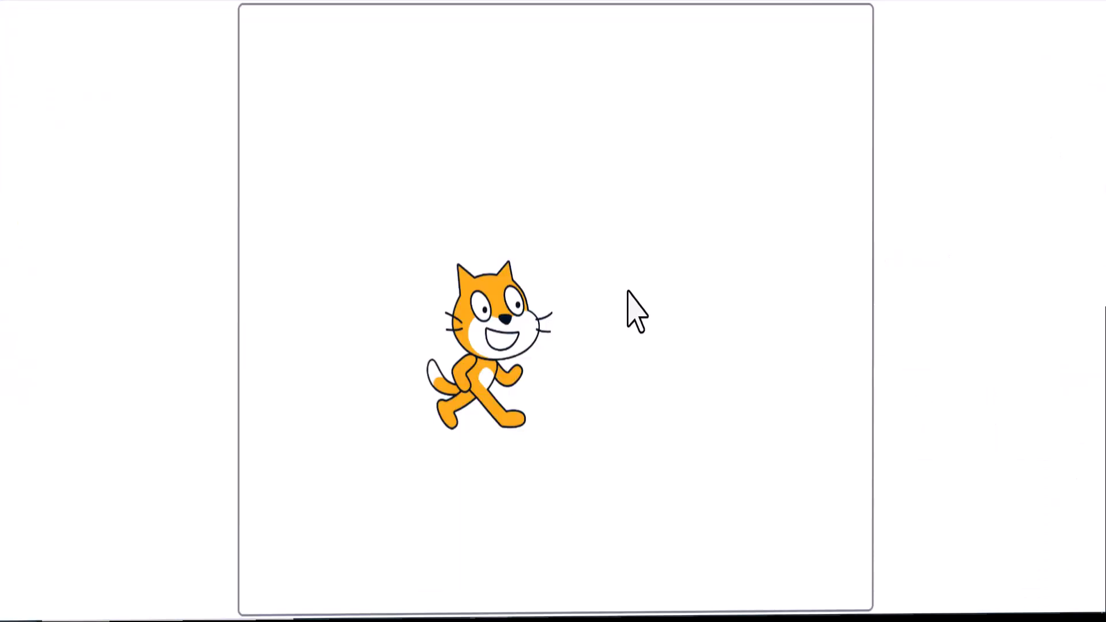
mouse_move(254, 14)
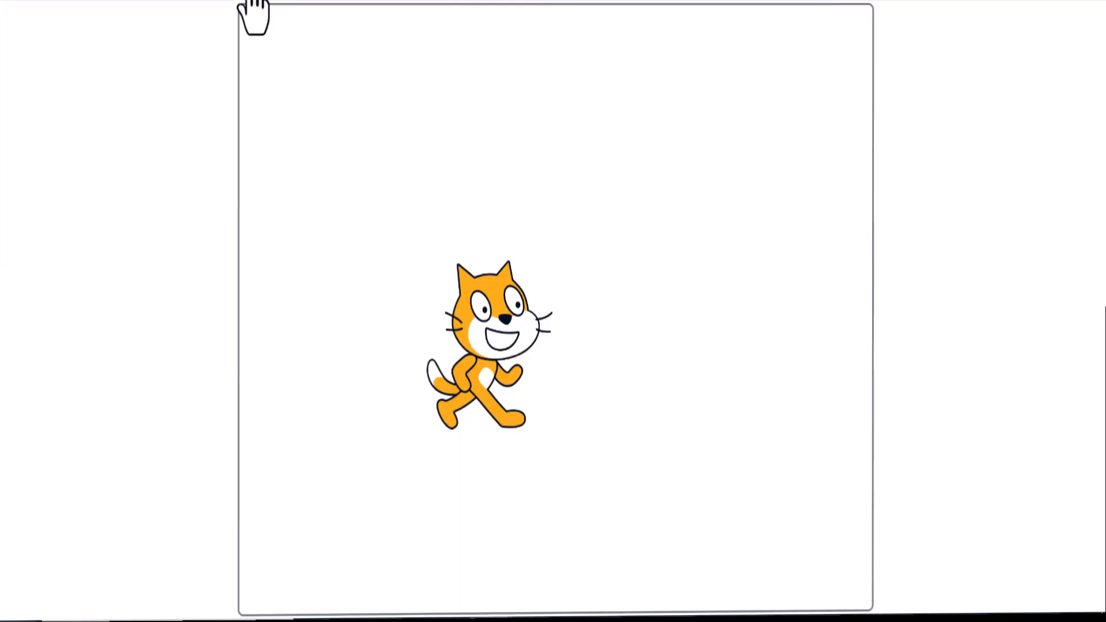
mouse_move(720, 138)
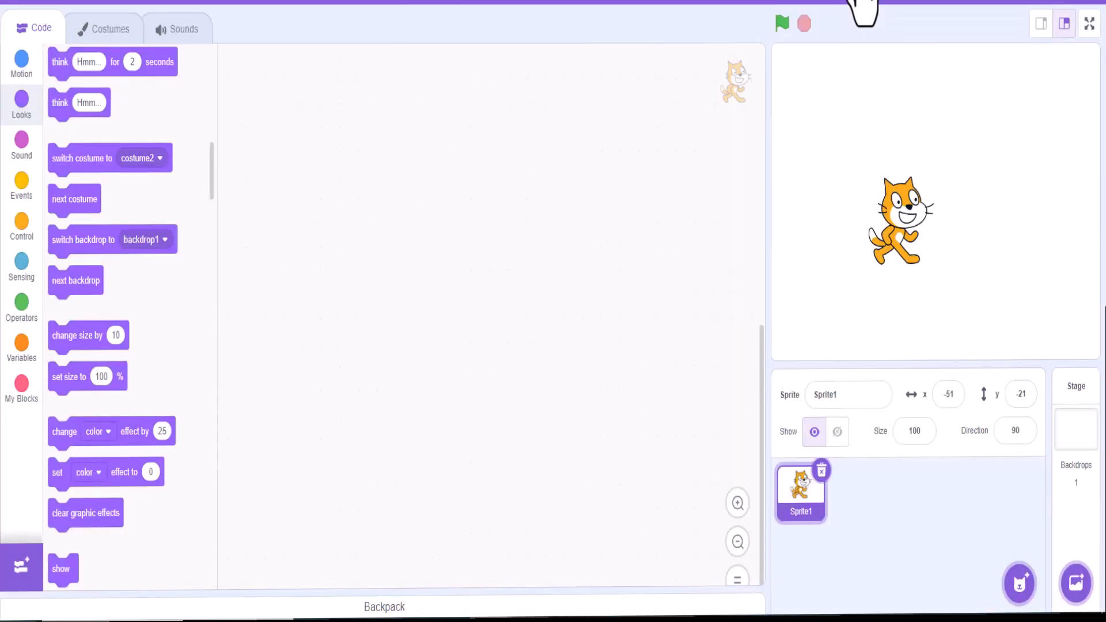
mouse_move(642, 135)
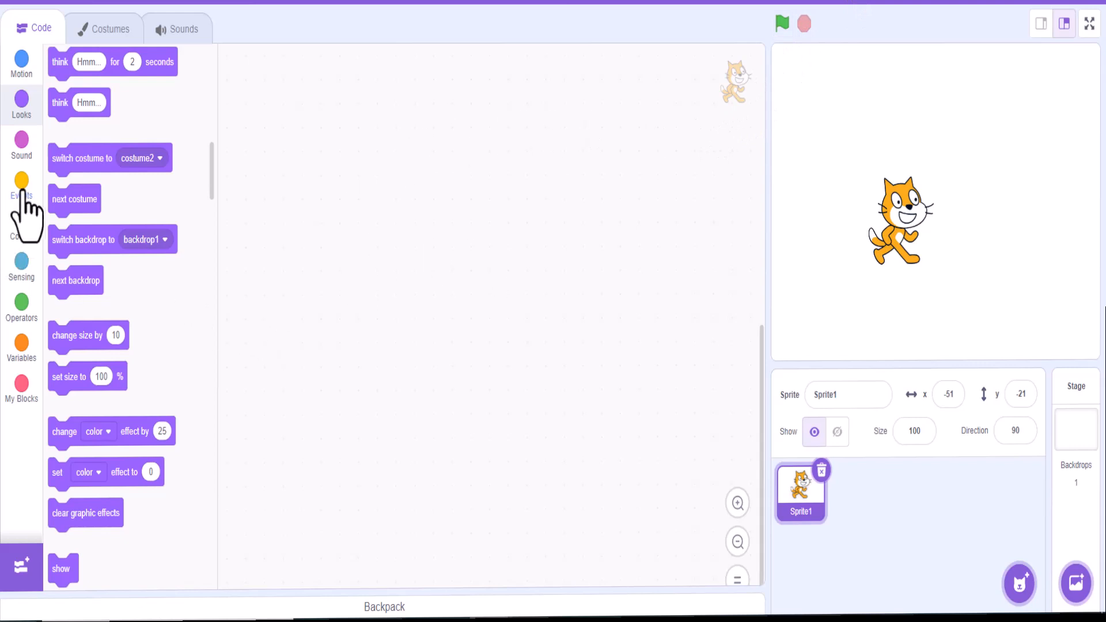
left_click(22, 187)
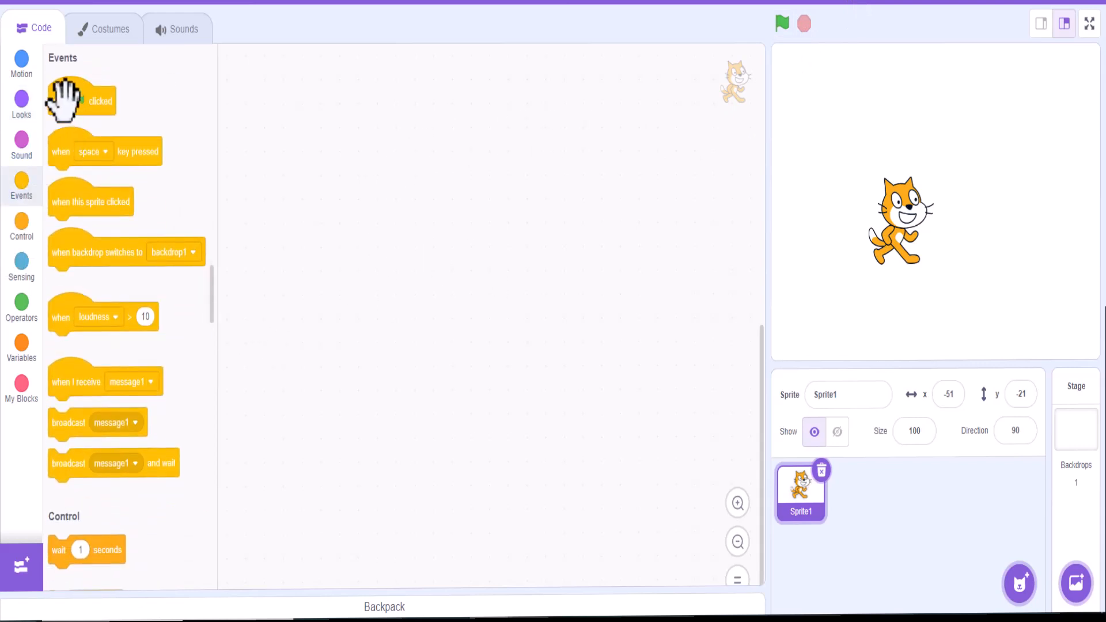
left_click_drag(81, 100, 340, 152)
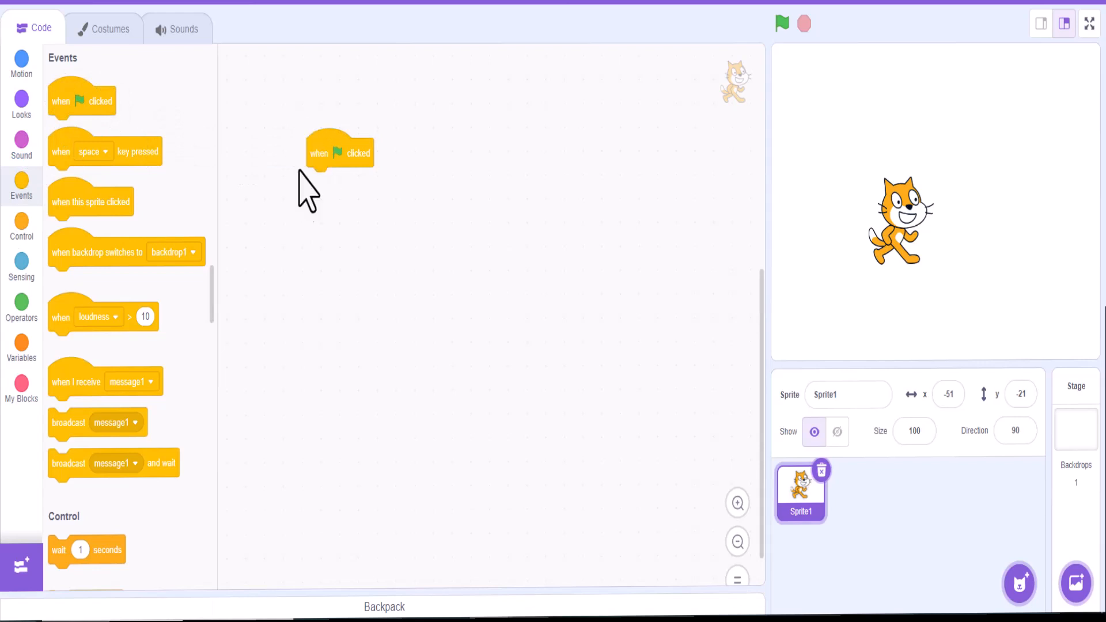
mouse_move(376, 275)
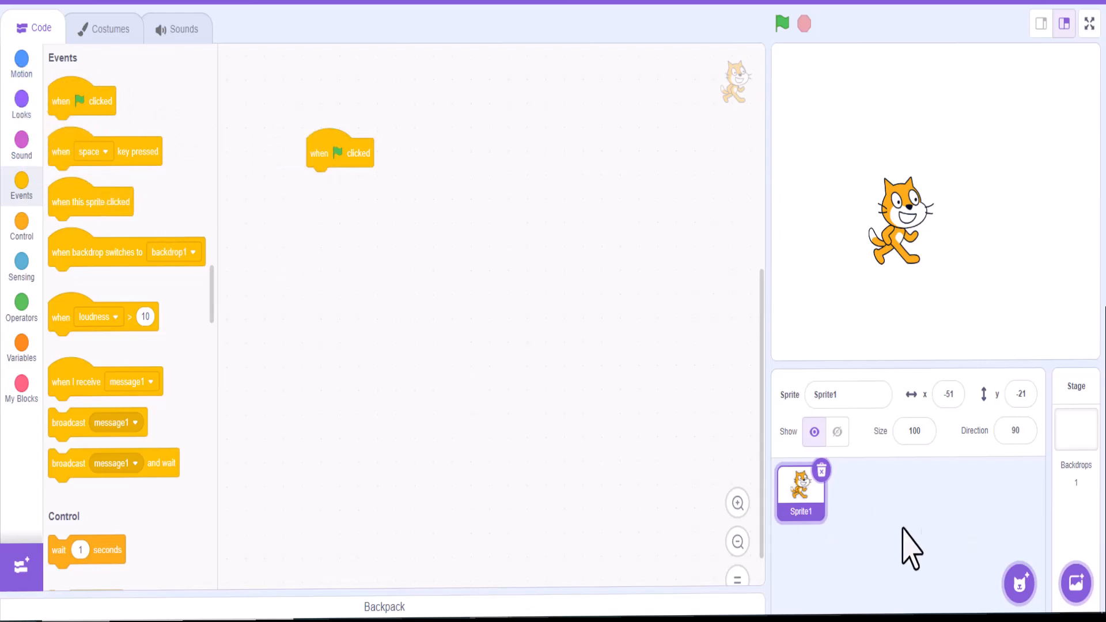
left_click(837, 431)
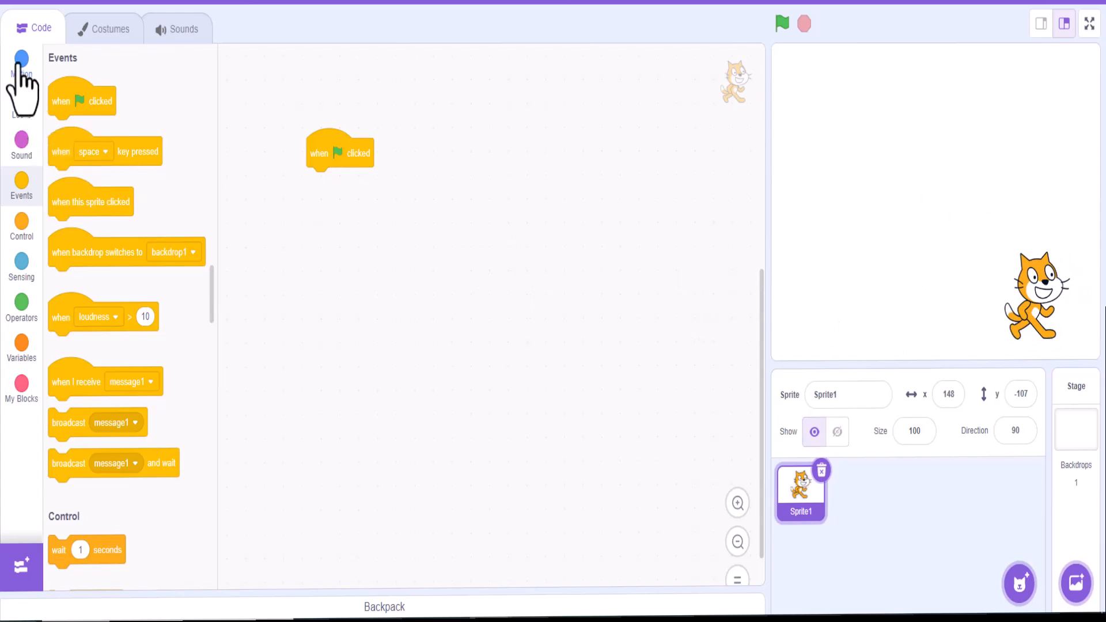
left_click(21, 64)
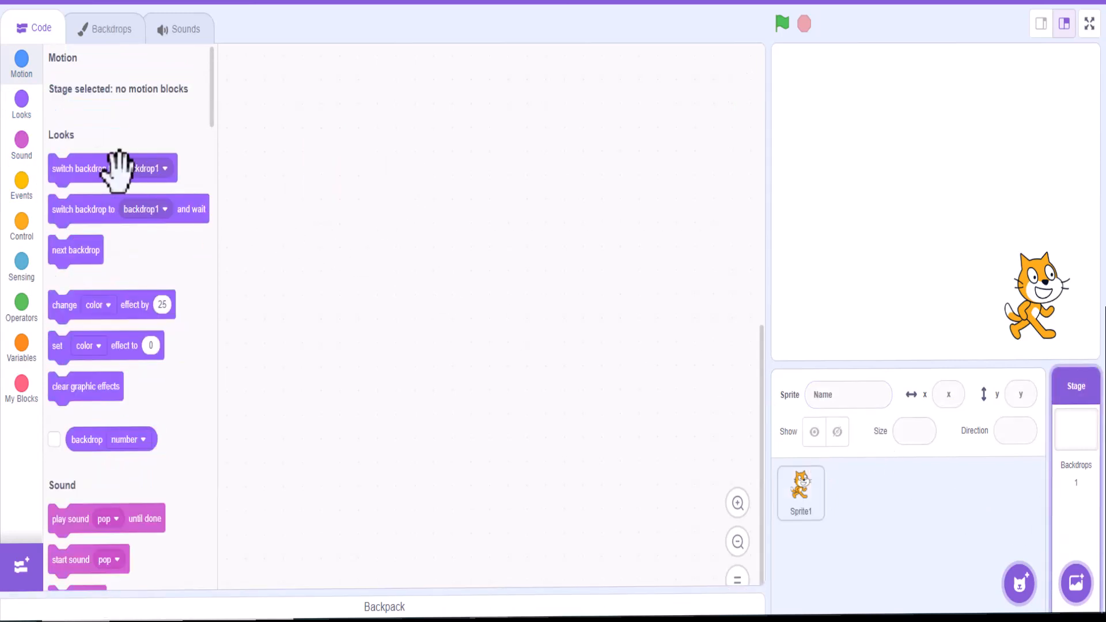
Drop a 'when green flag clicked' block into the Stage's script, ready for a Looks block
left_click(22, 185)
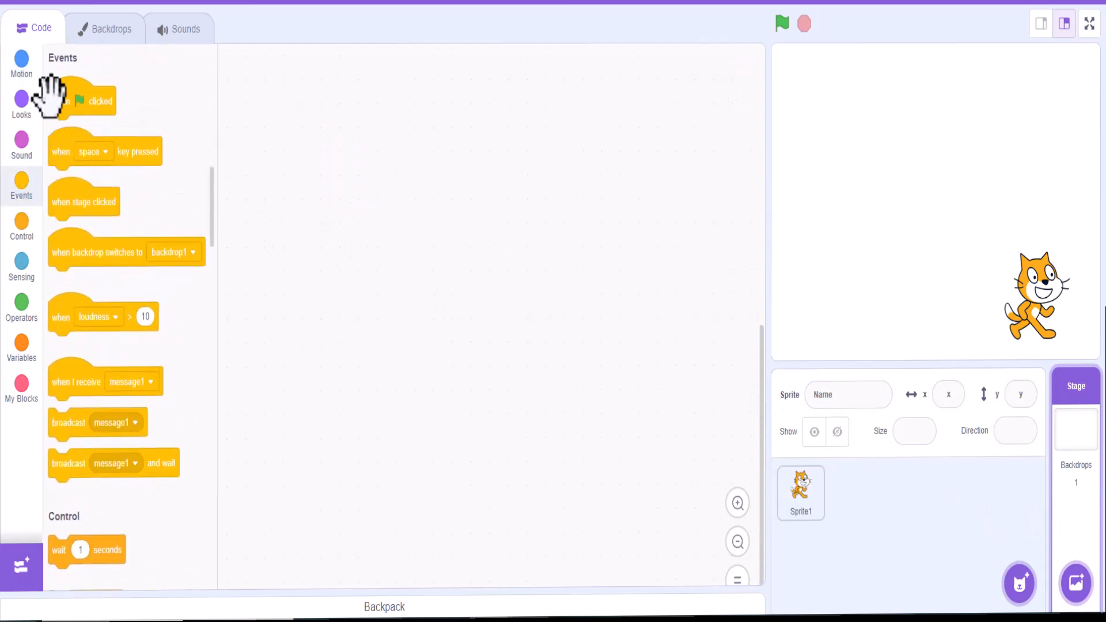
left_click_drag(81, 101, 397, 176)
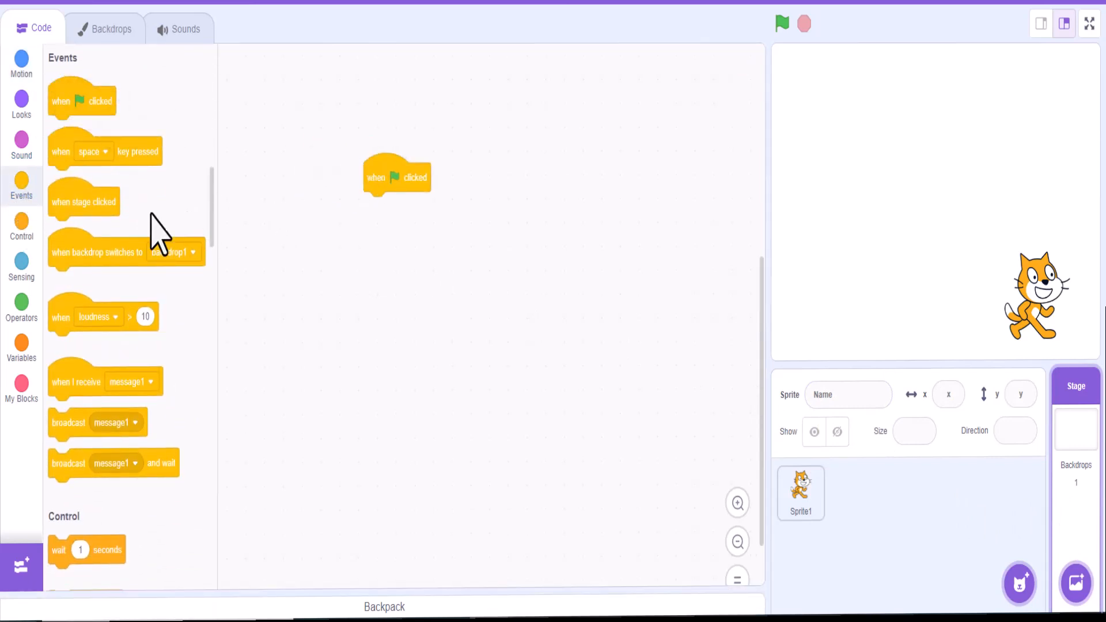
left_click(21, 106)
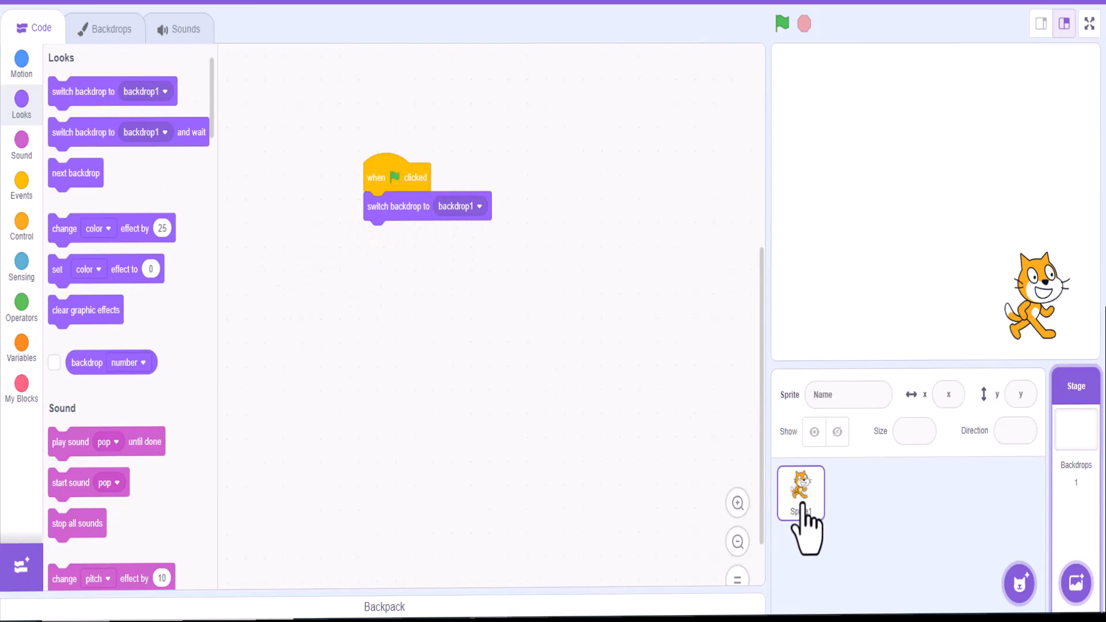
Select the cat and insert 'set my variable to 0' right after its green-flag block
left_click(800, 492)
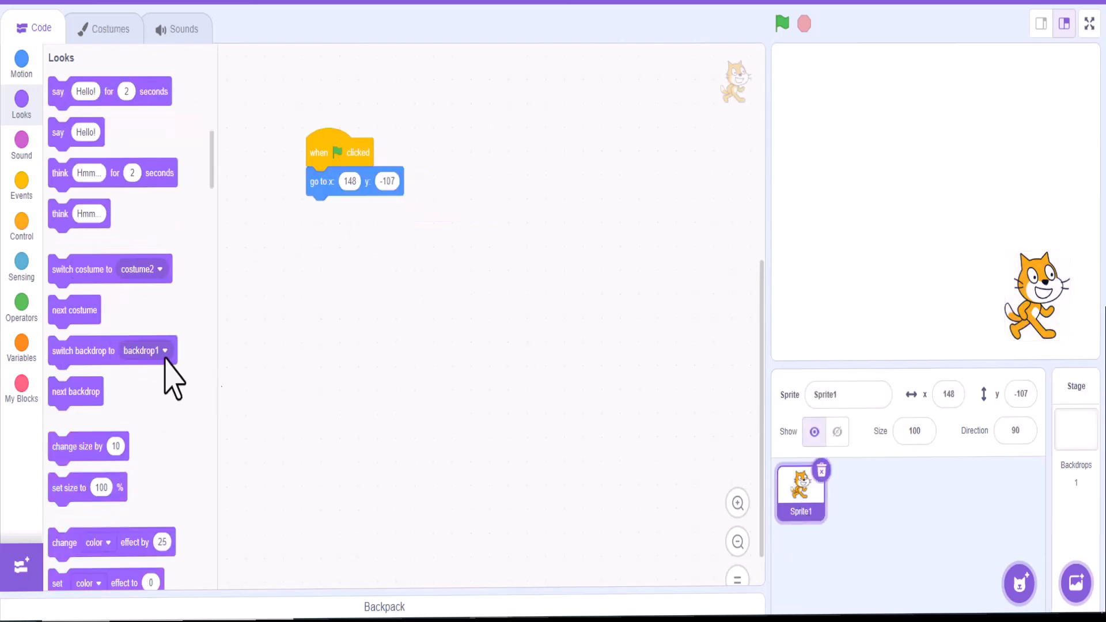
left_click(22, 346)
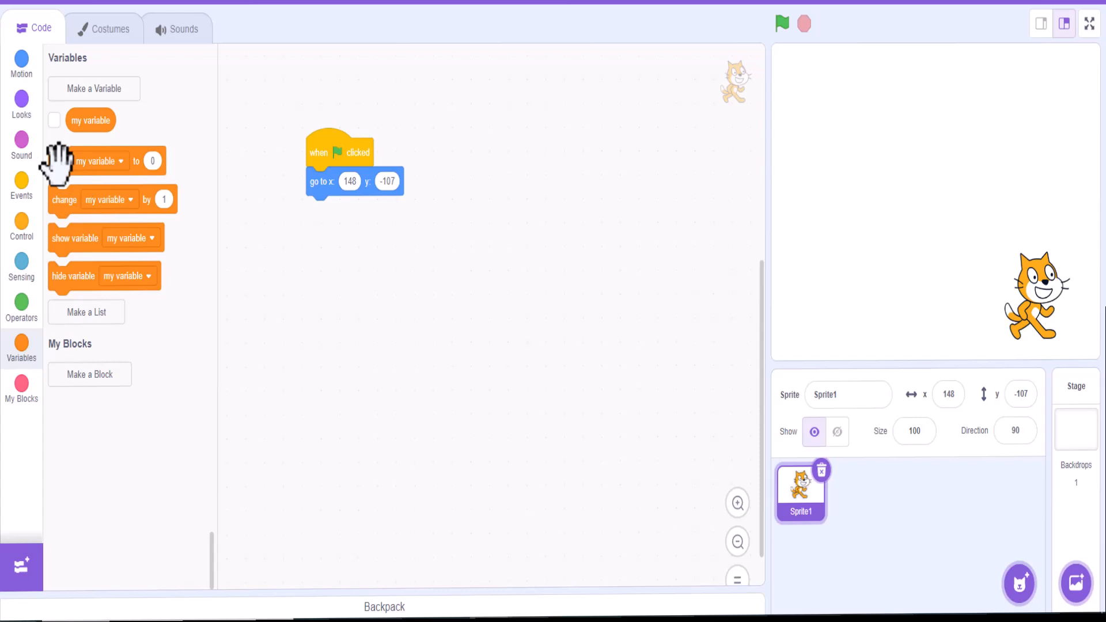
mouse_move(71, 212)
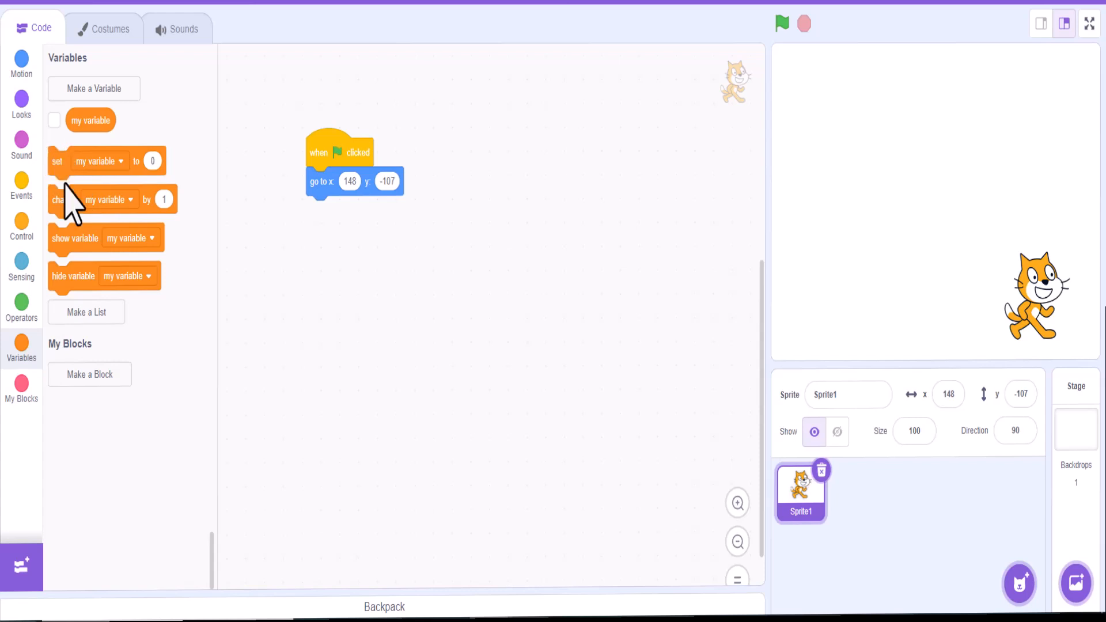
mouse_move(110, 161)
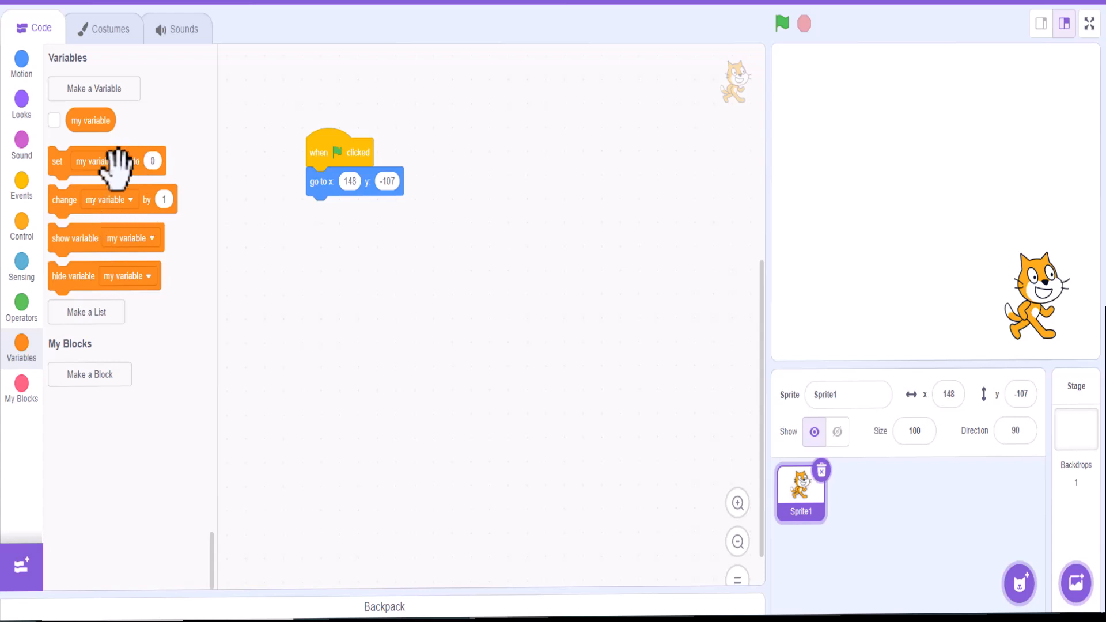
mouse_move(60, 163)
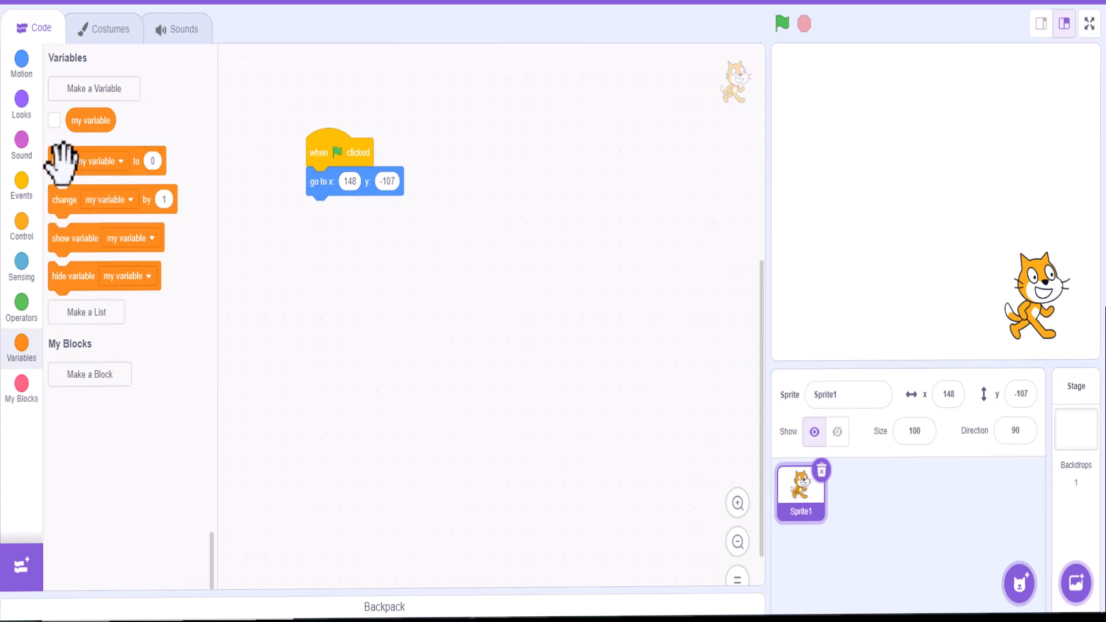
left_click_drag(102, 160, 353, 182)
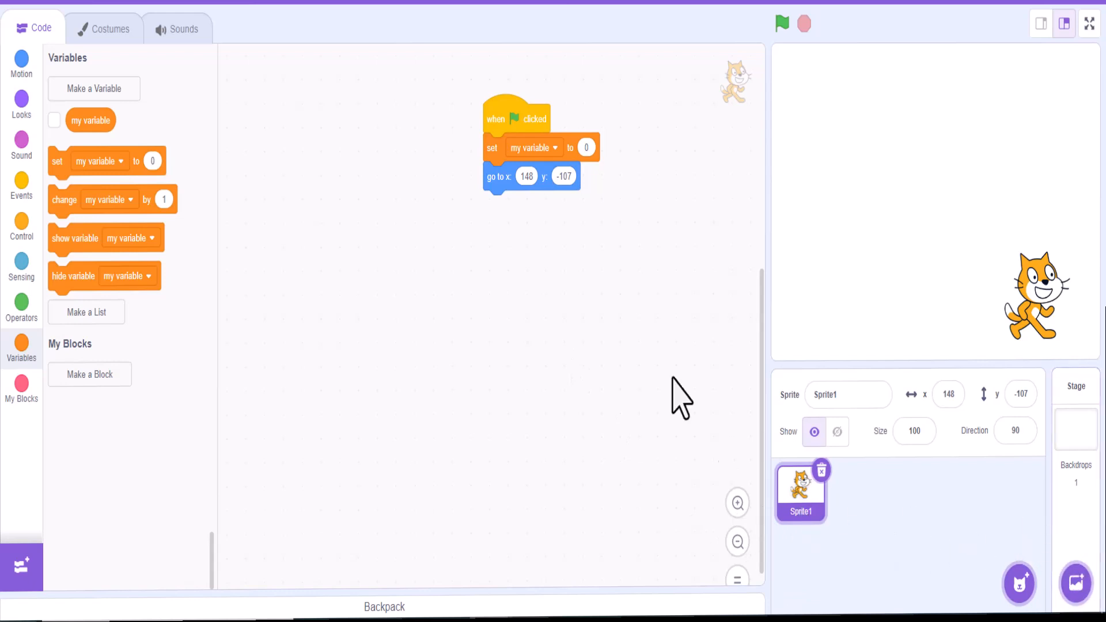
mouse_move(490, 290)
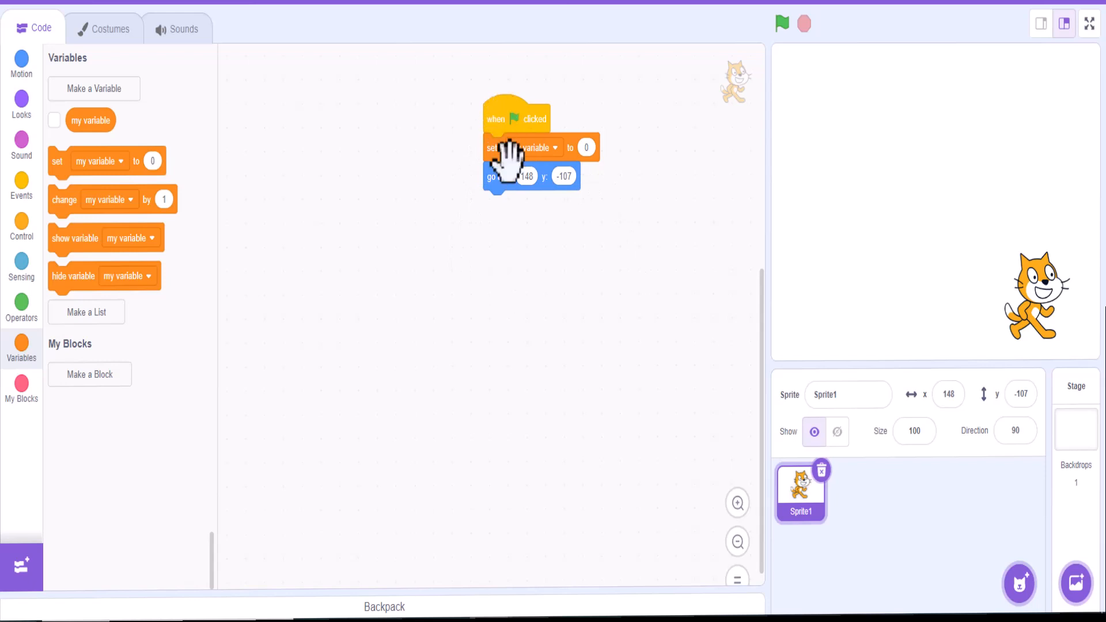
mouse_move(740, 74)
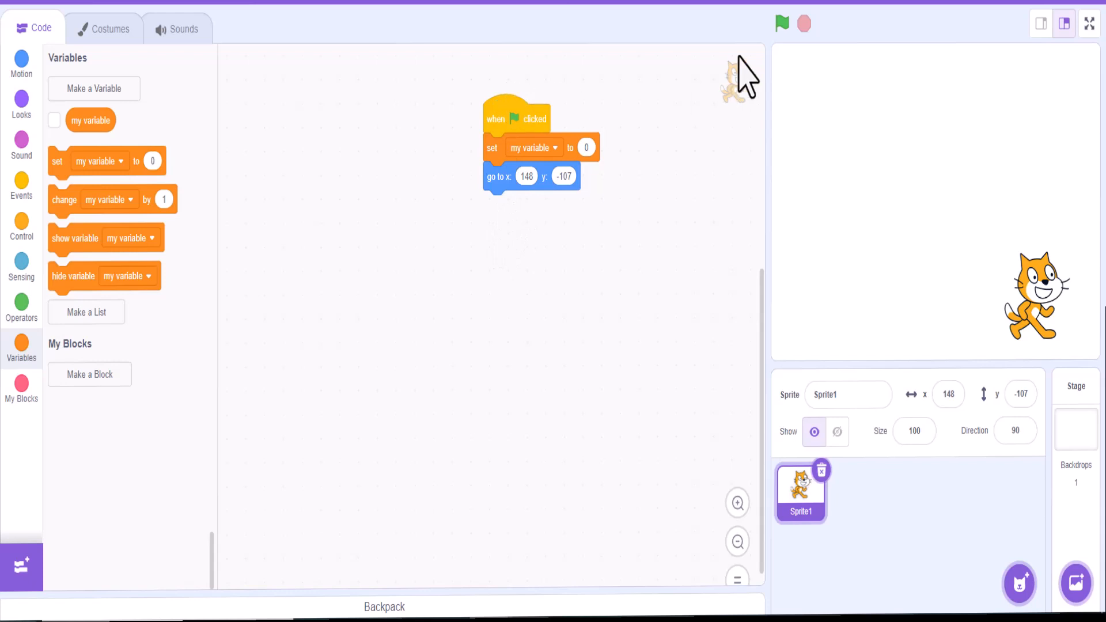
mouse_move(1040, 320)
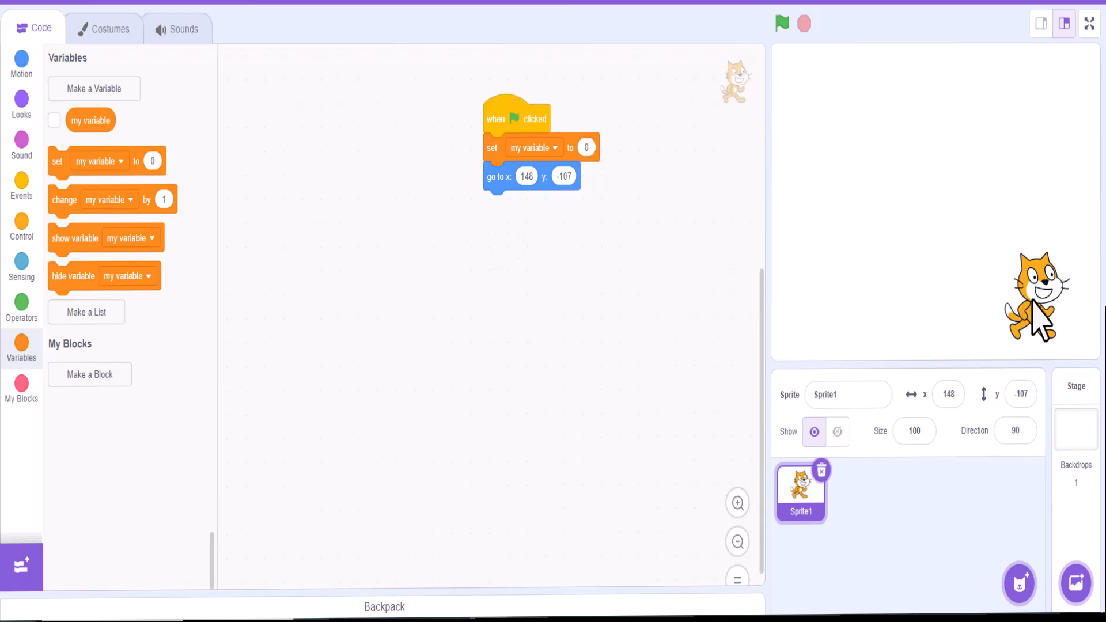
Drag the cat away, then run the green flag to snap it back to x 148, y -107
left_click(837, 431)
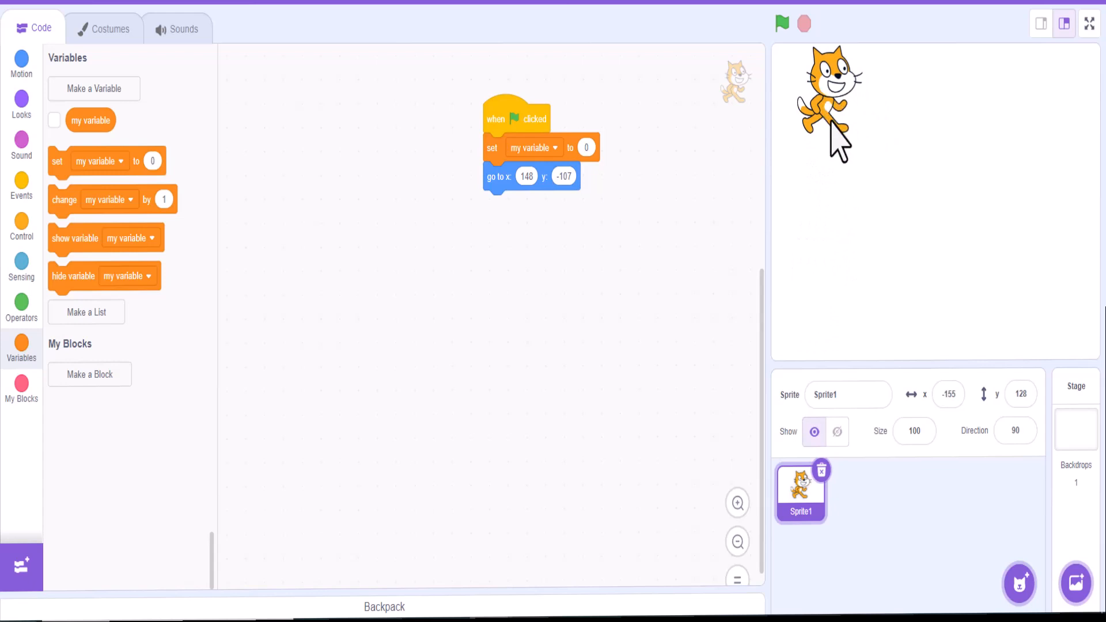
left_click(781, 23)
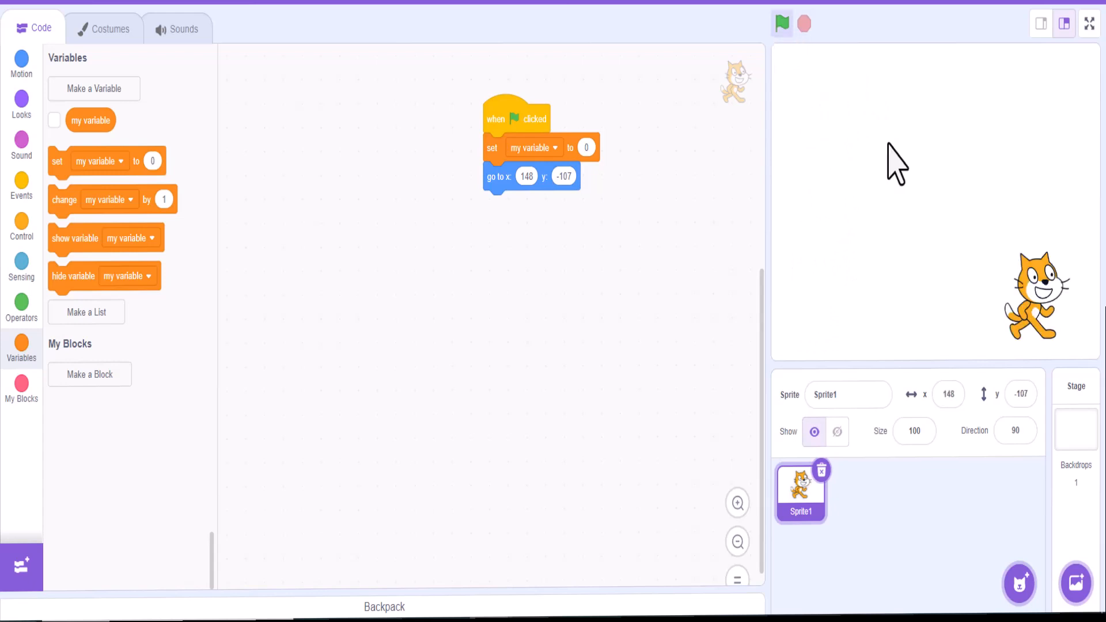
mouse_move(1047, 328)
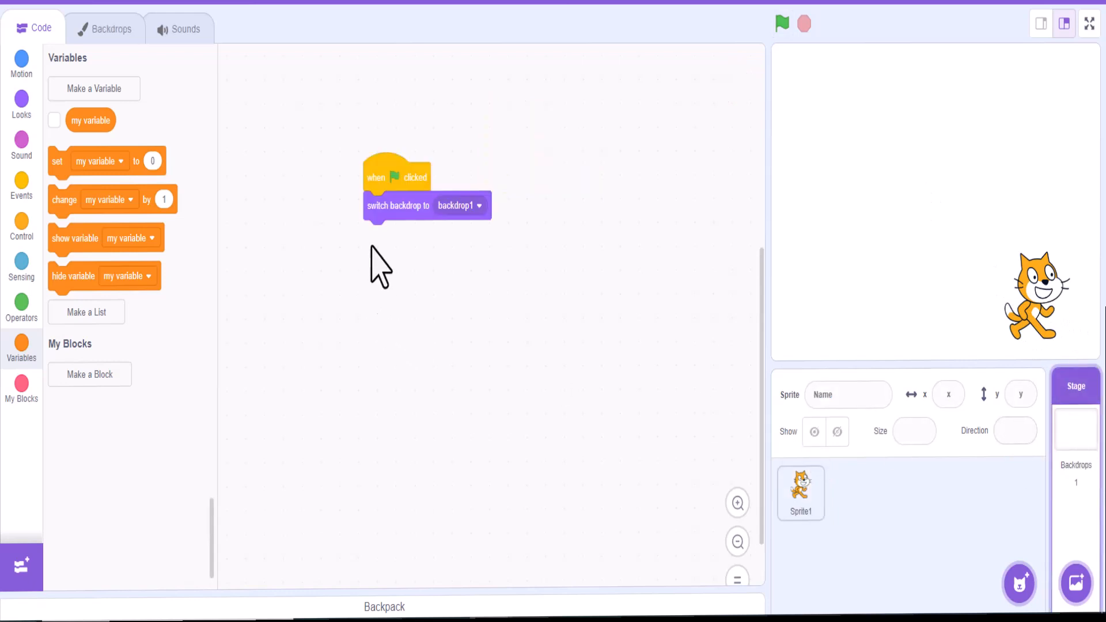
mouse_move(211, 169)
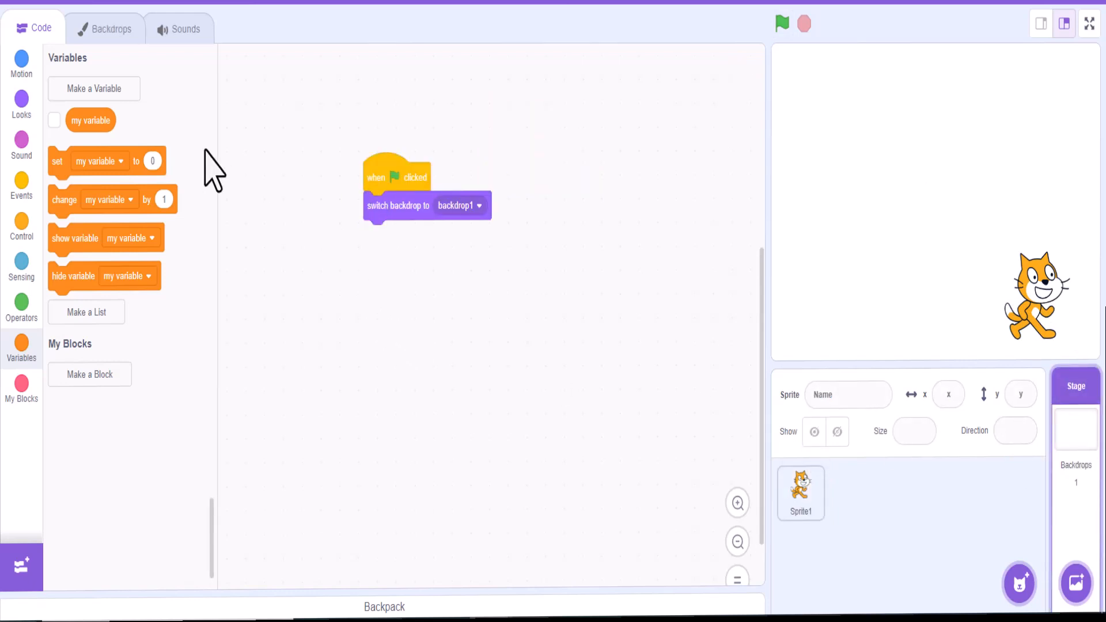
mouse_move(1079, 582)
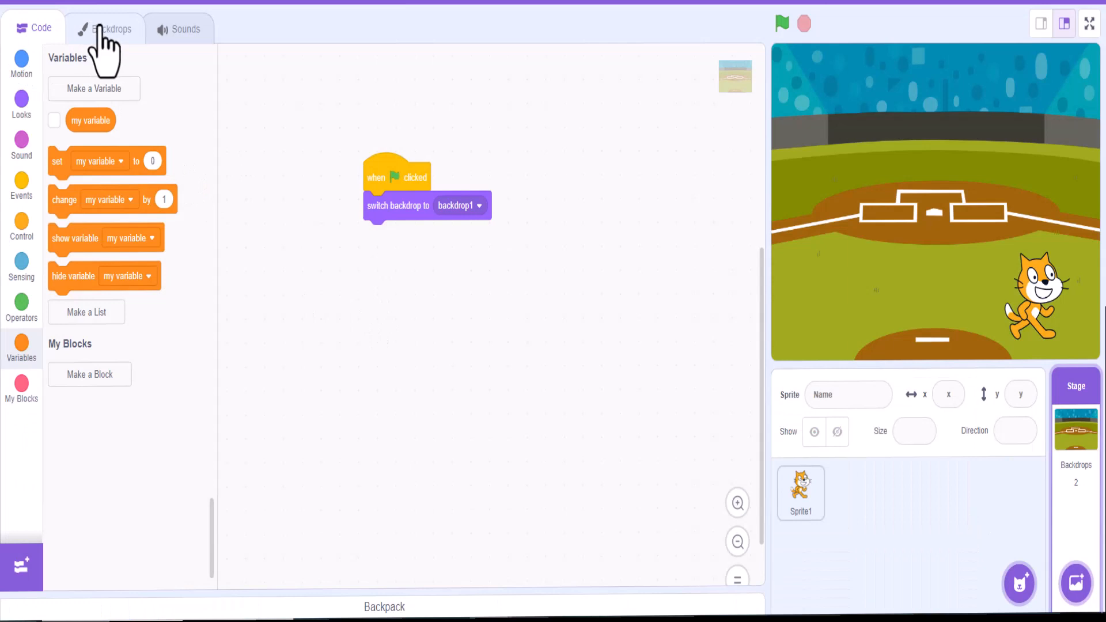
Confirm Baseball 1 appears in the Stage's backdrop list, then return to the Stage's code
left_click(111, 28)
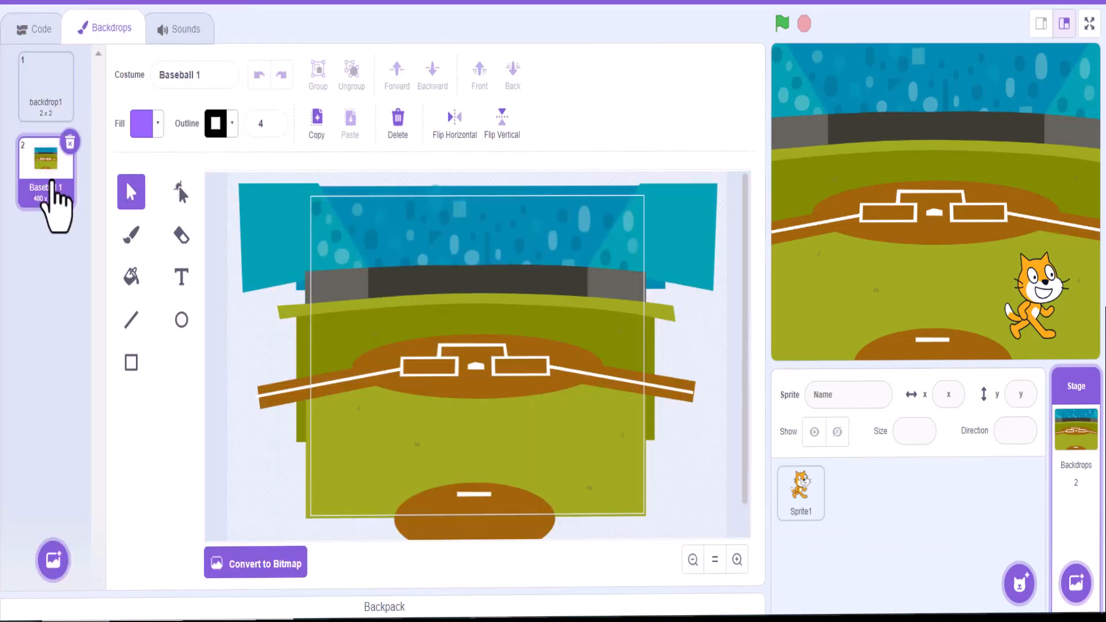
left_click(40, 27)
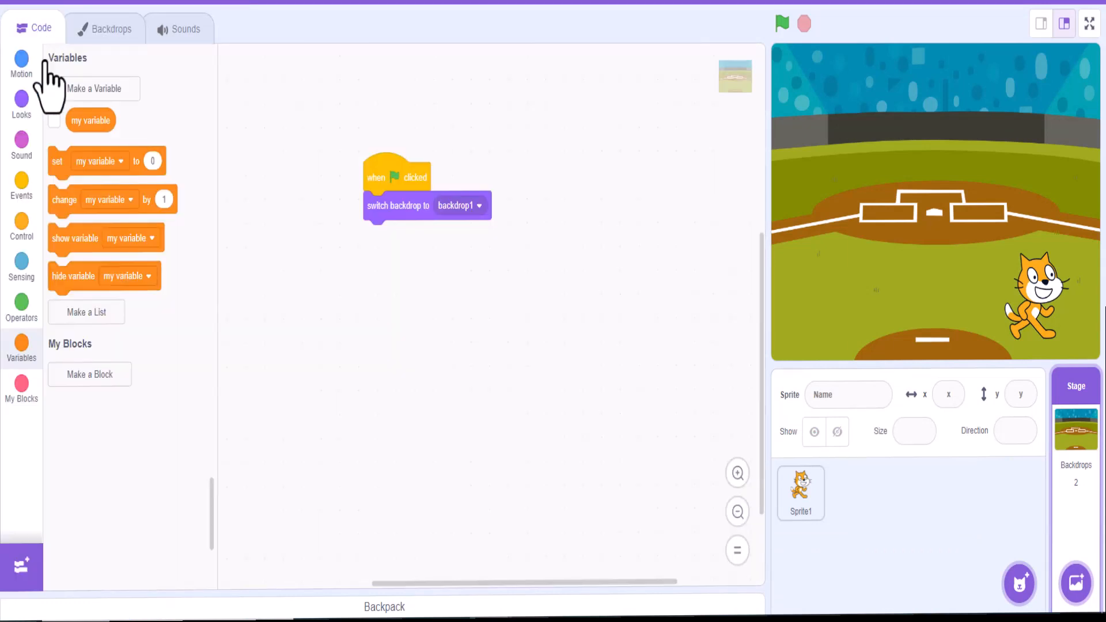
mouse_move(477, 211)
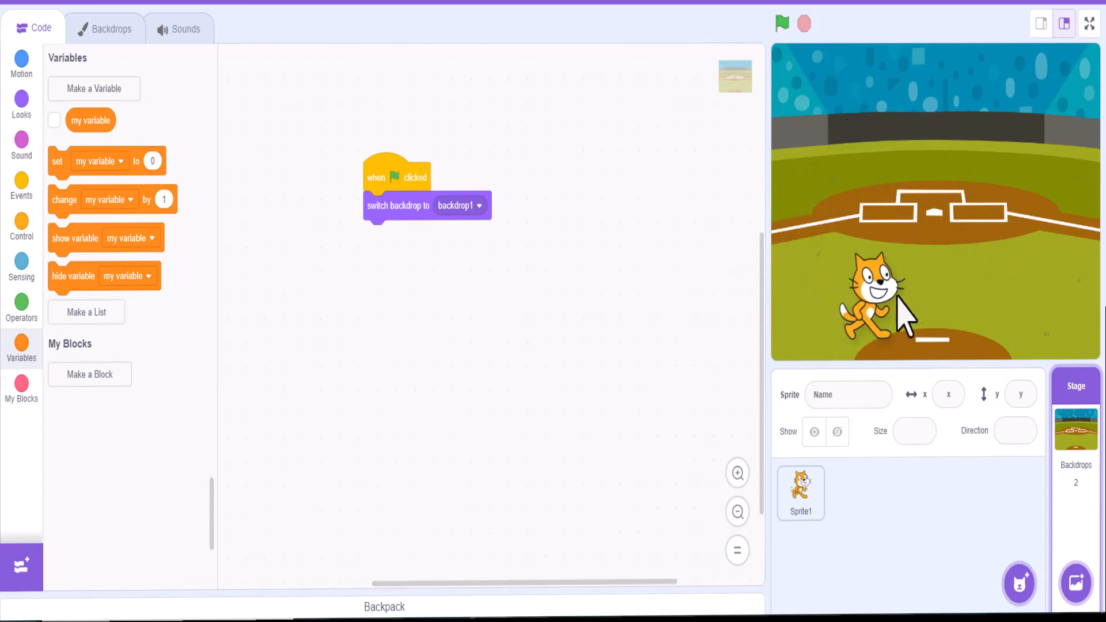
Select Sprite1 and run the green flag, restoring backdrop1 and the cat's x 148, y -107 position
left_click(800, 493)
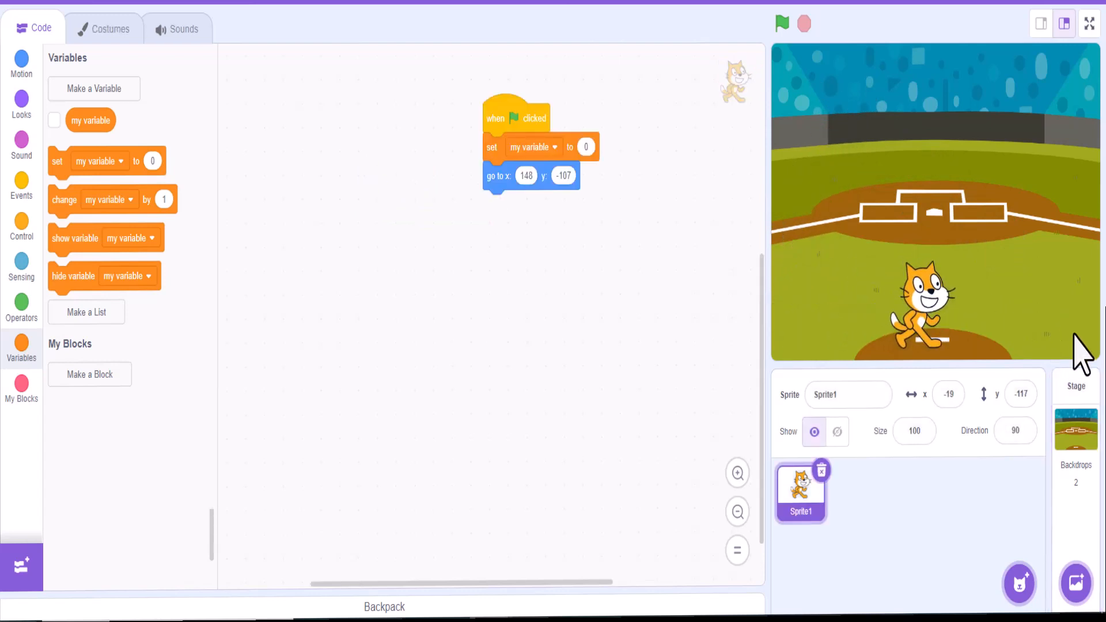
left_click(782, 23)
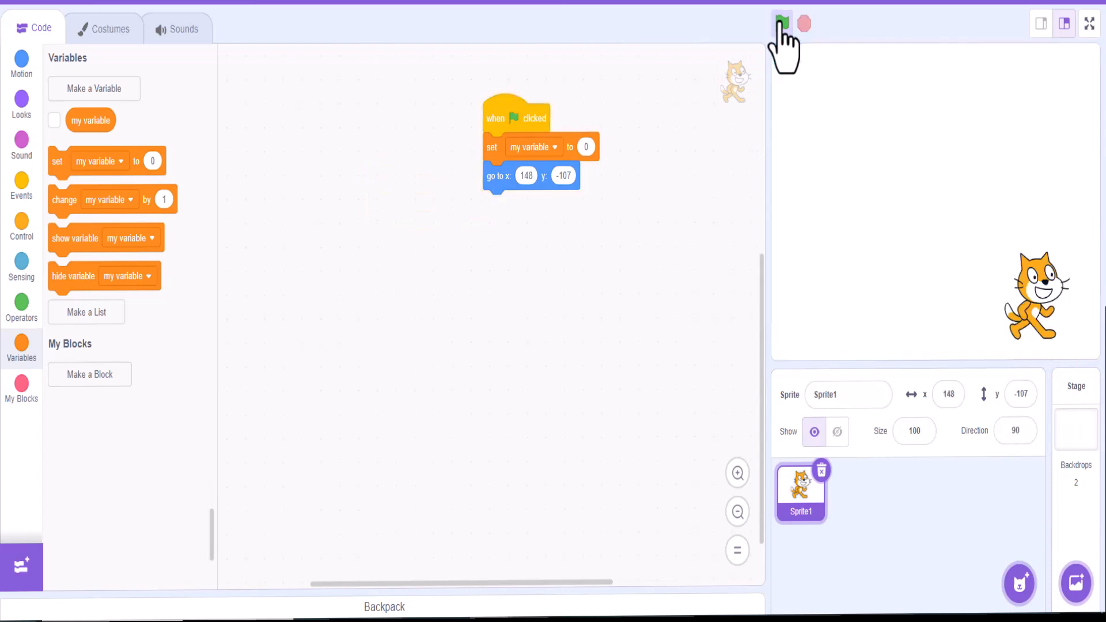
left_click(781, 23)
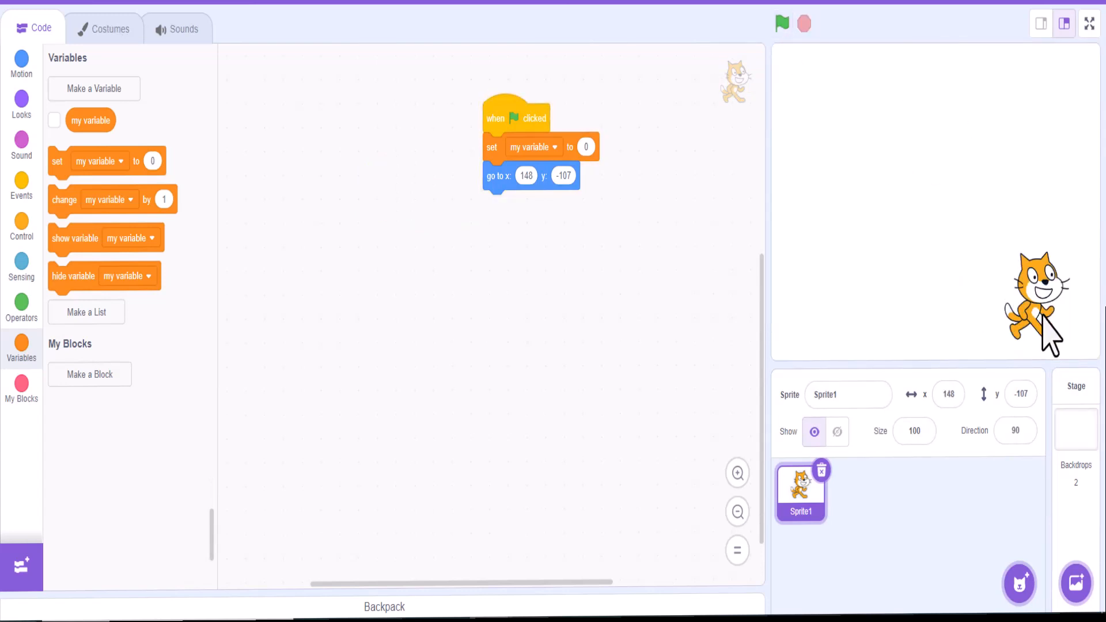
mouse_move(893, 474)
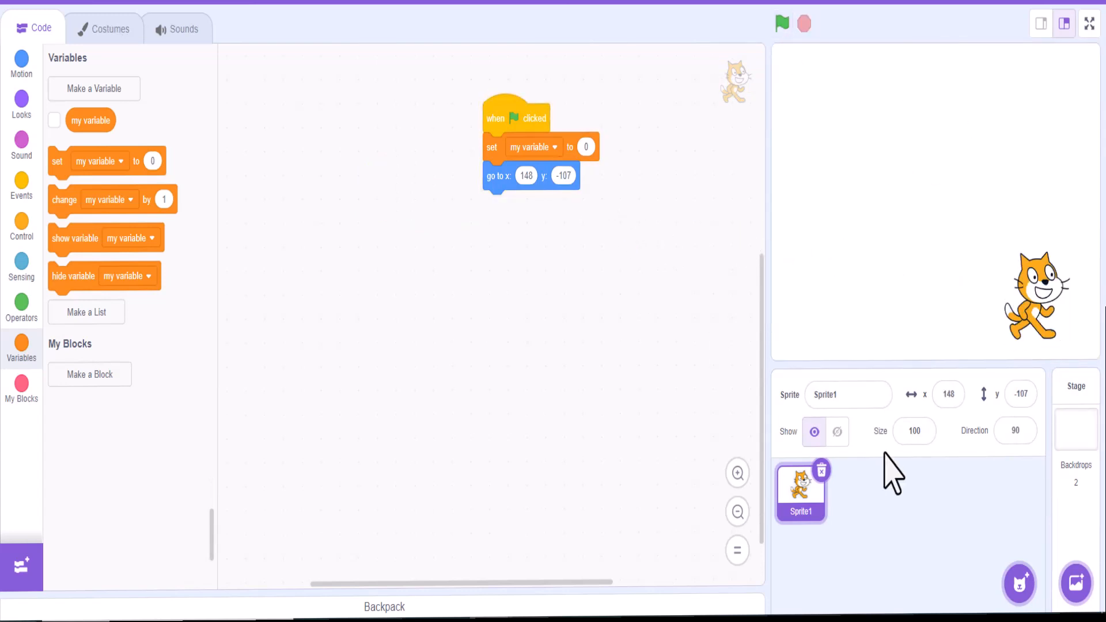
mouse_move(1002, 550)
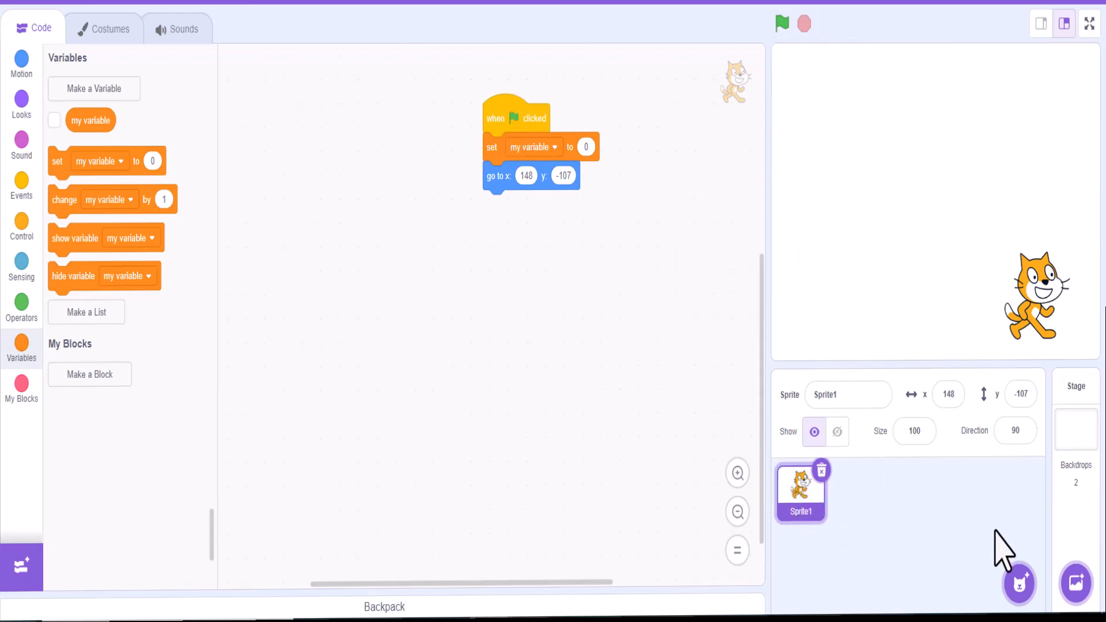
mouse_move(609, 236)
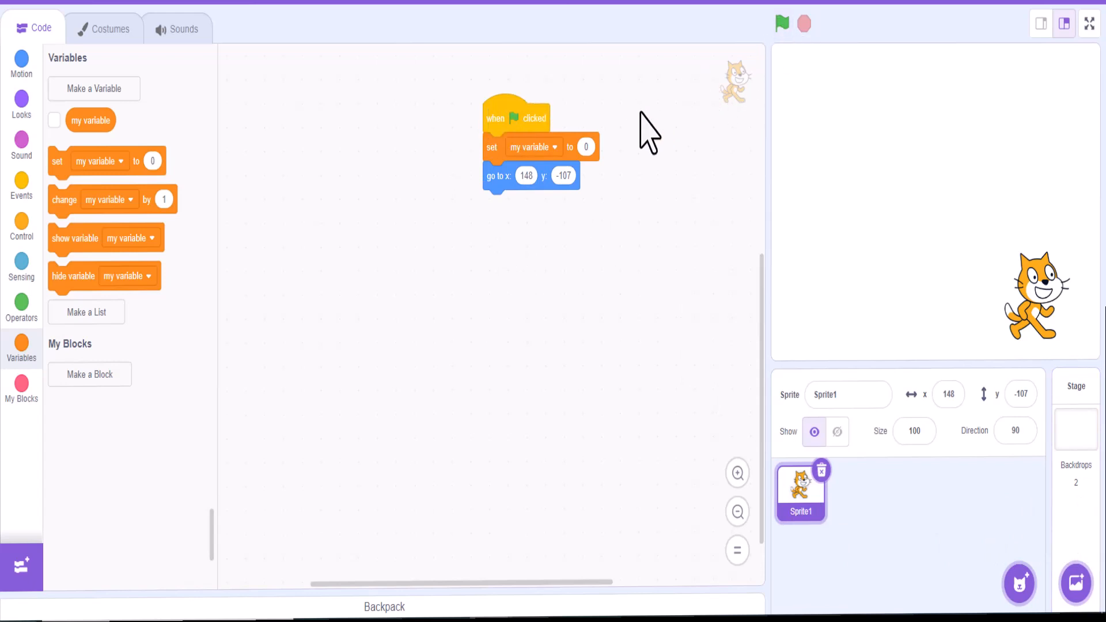
mouse_move(654, 134)
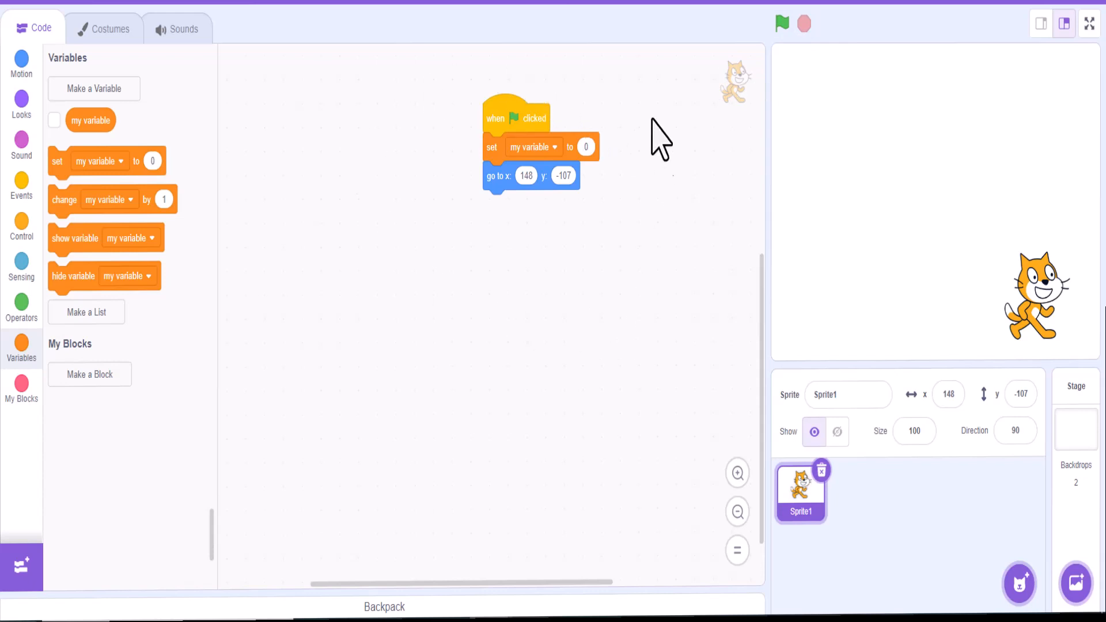
mouse_move(423, 243)
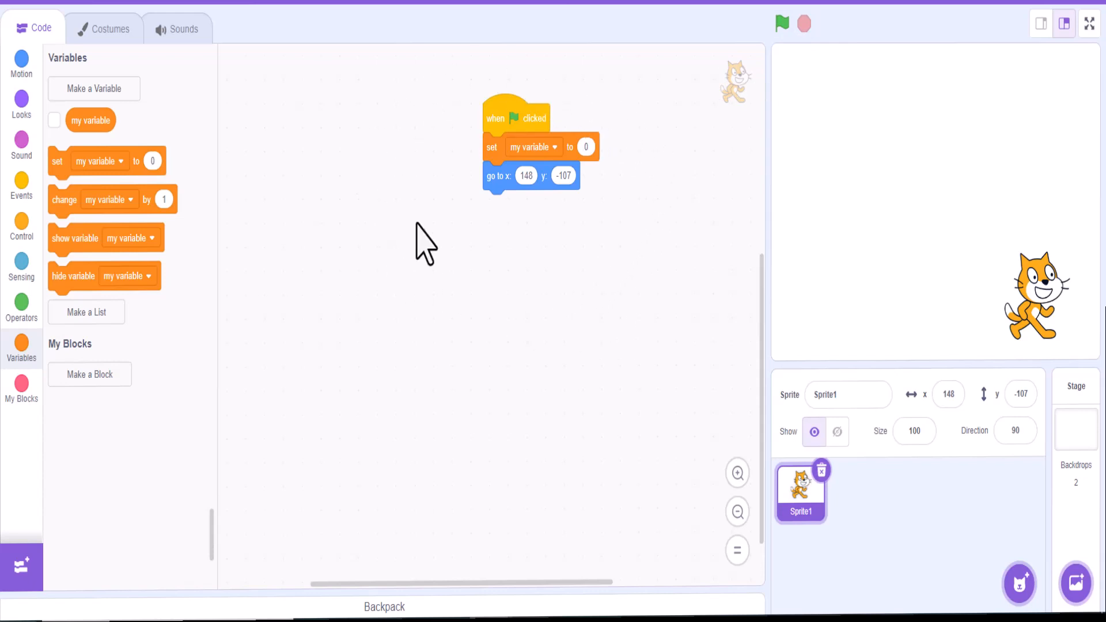
mouse_move(554, 282)
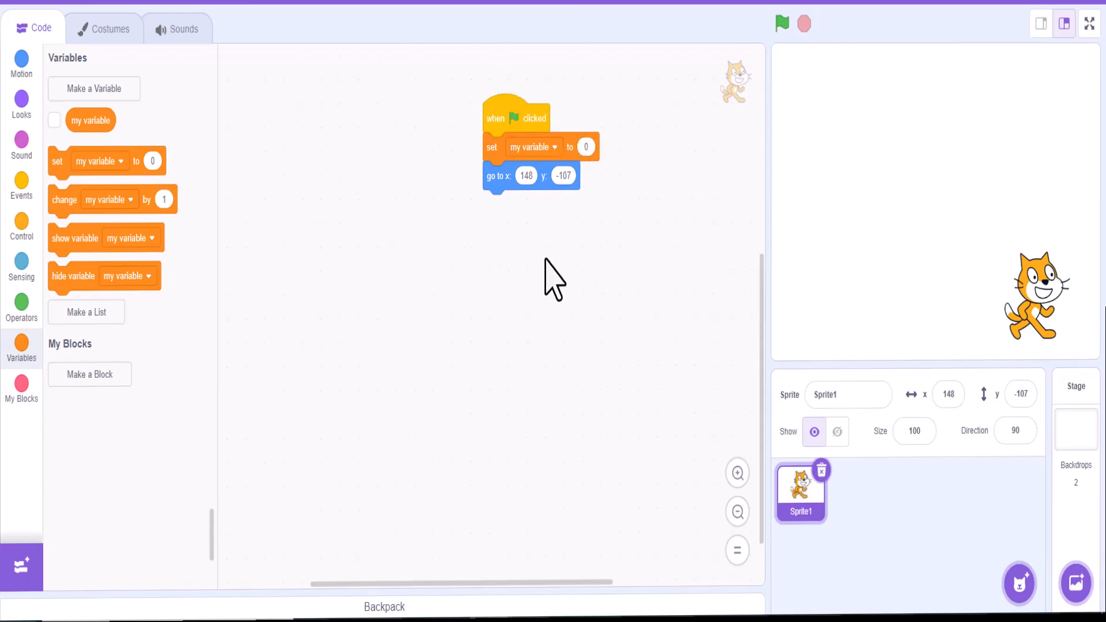